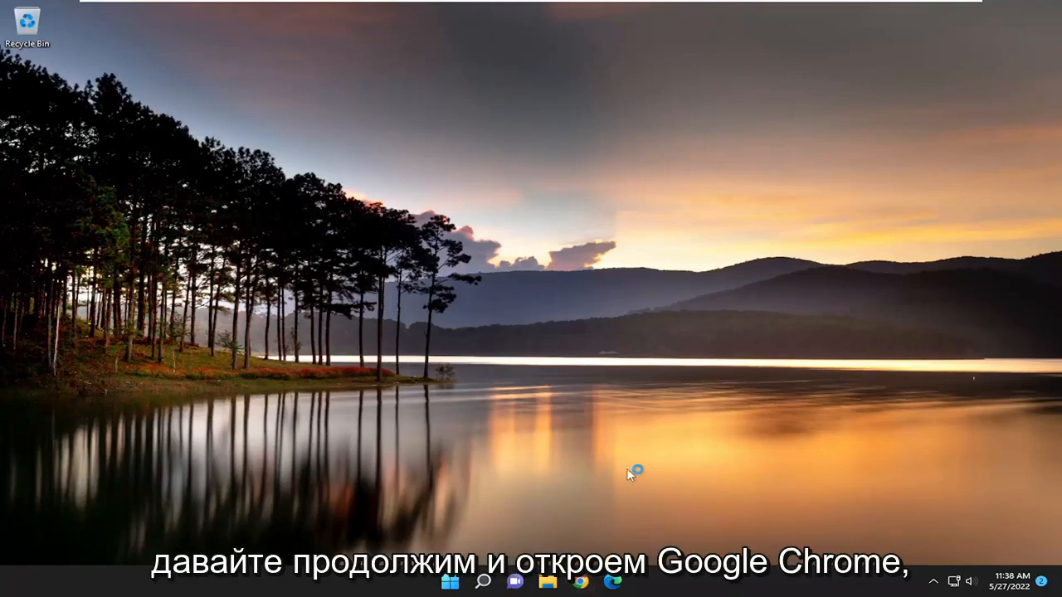
- Launch Chrome and reach Clear browsing data via the menu's More tools
{"action": "left_click", "coordinate": [571, 587]}
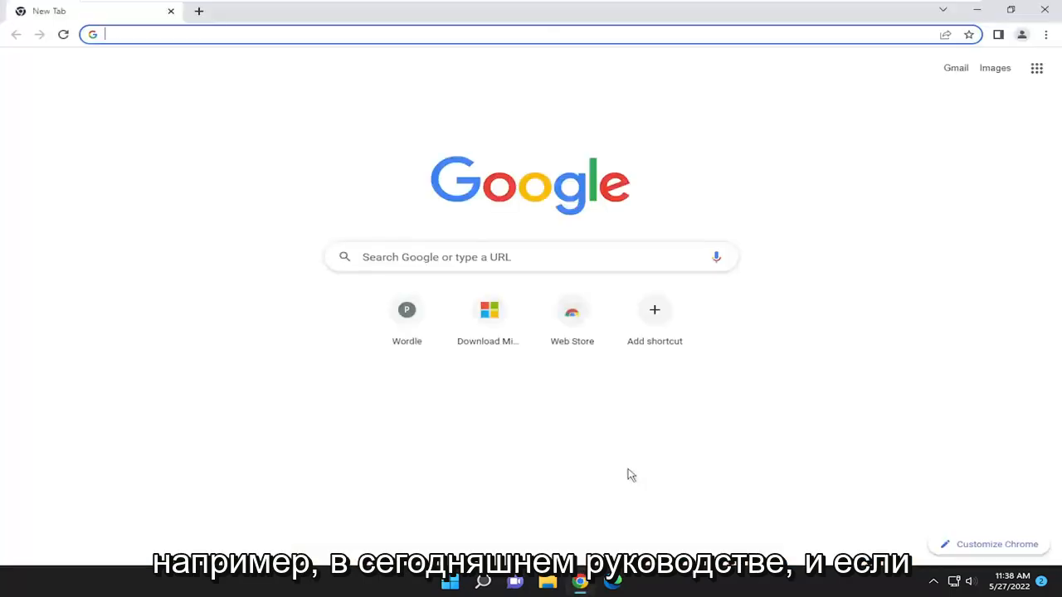
{"action": "mouse_move", "coordinate": [445, 372]}
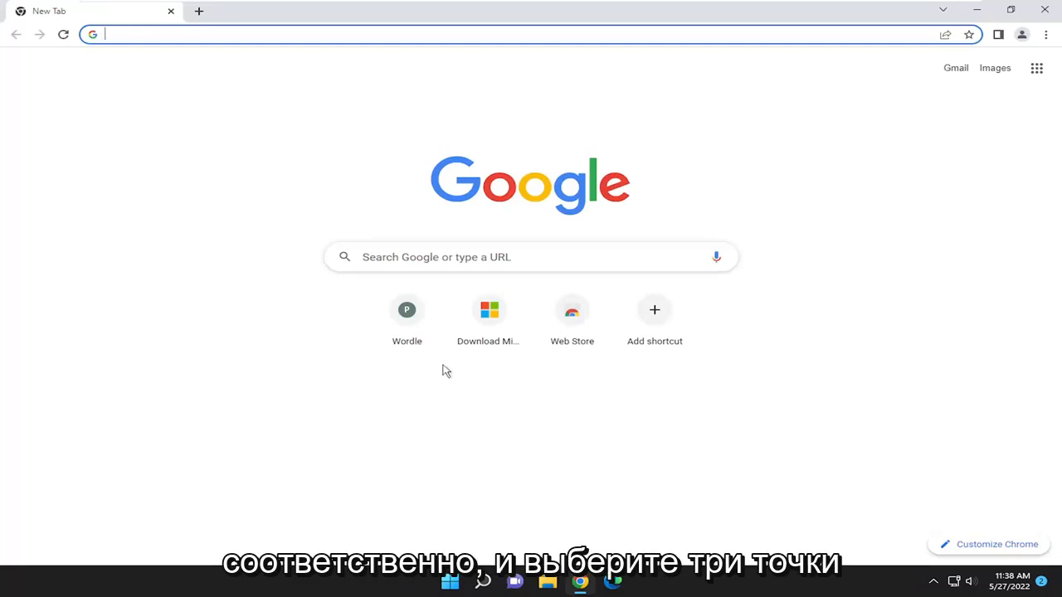
{"action": "mouse_move", "coordinate": [1048, 35]}
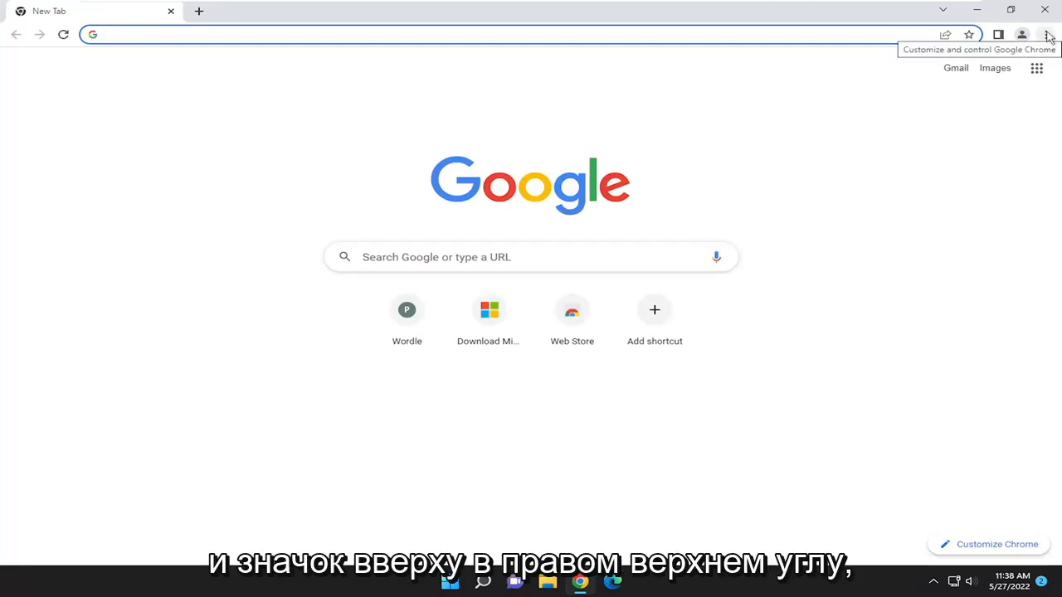
{"action": "left_click", "coordinate": [1049, 33]}
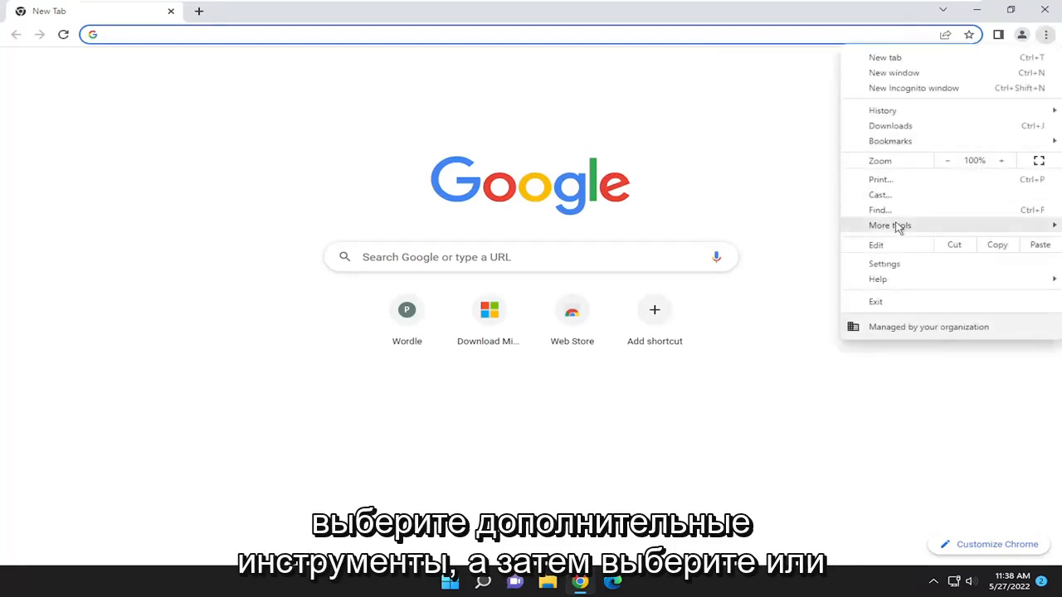
{"action": "left_click", "coordinate": [890, 226]}
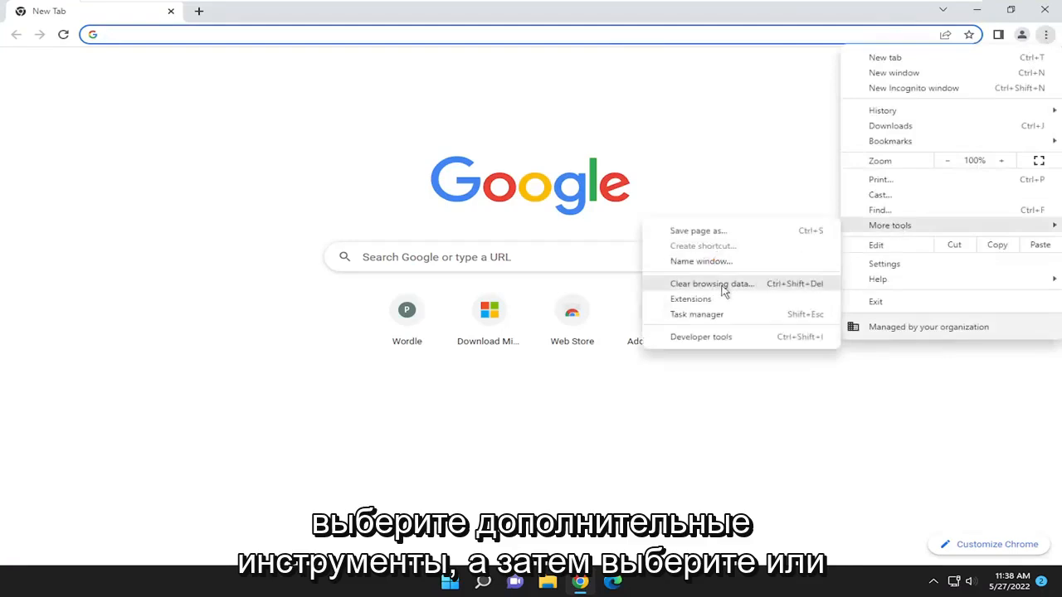
{"action": "left_click", "coordinate": [712, 284]}
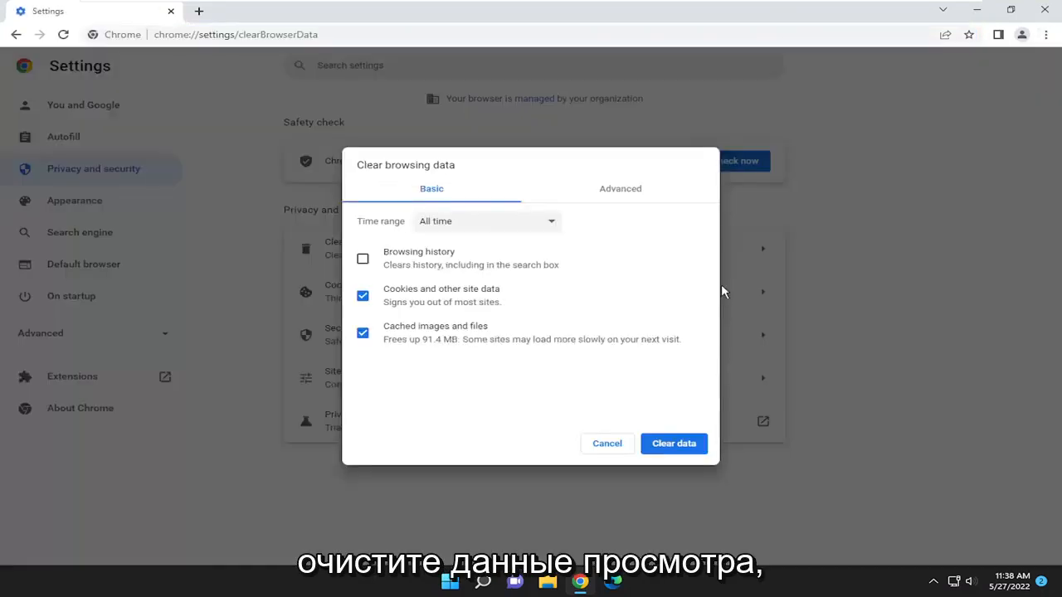
- Clear cookies and cached files with the time range set to All time
{"action": "left_click", "coordinate": [487, 221]}
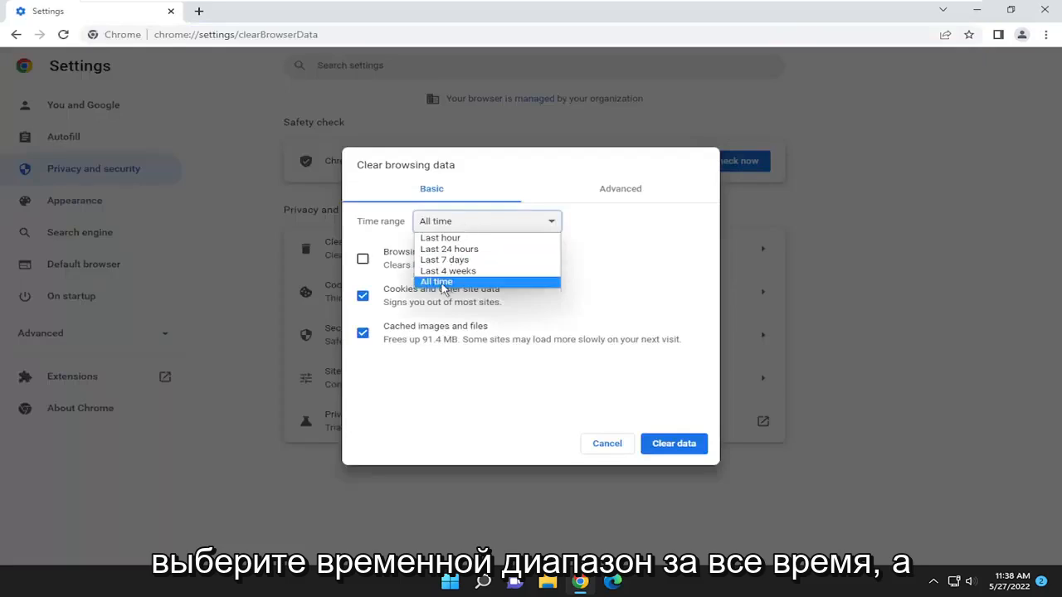
{"action": "left_click", "coordinate": [437, 282]}
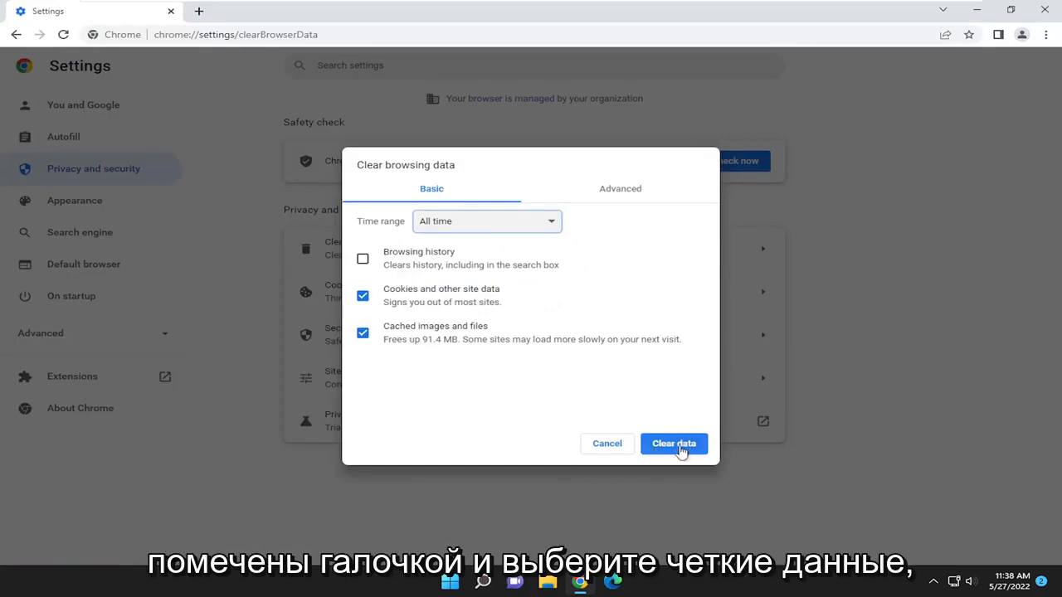
{"action": "left_click", "coordinate": [673, 445]}
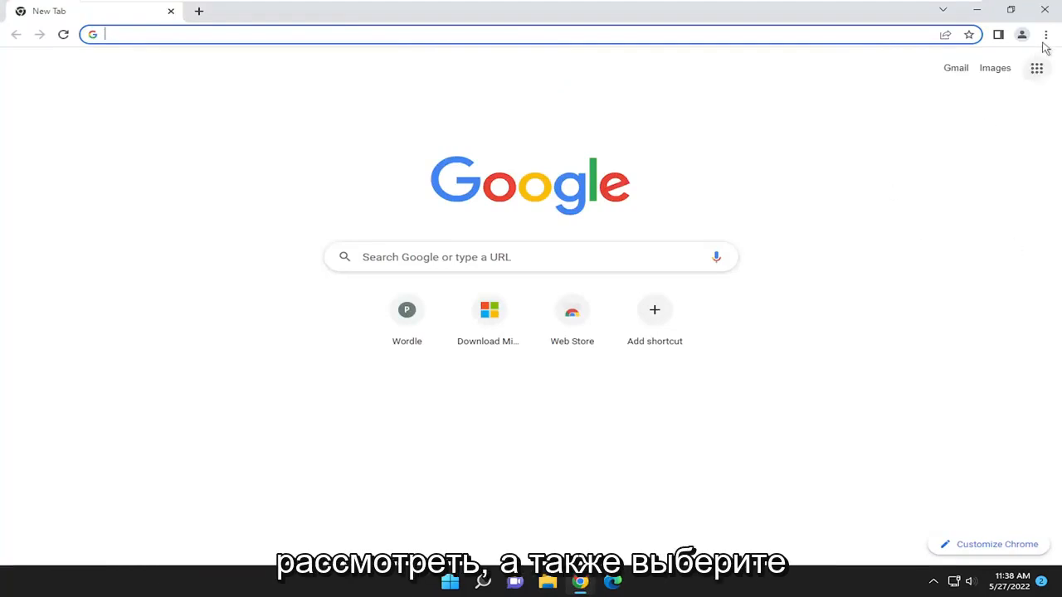
- Navigate to the Extensions page from the menu's More tools
{"action": "left_click", "coordinate": [1045, 35]}
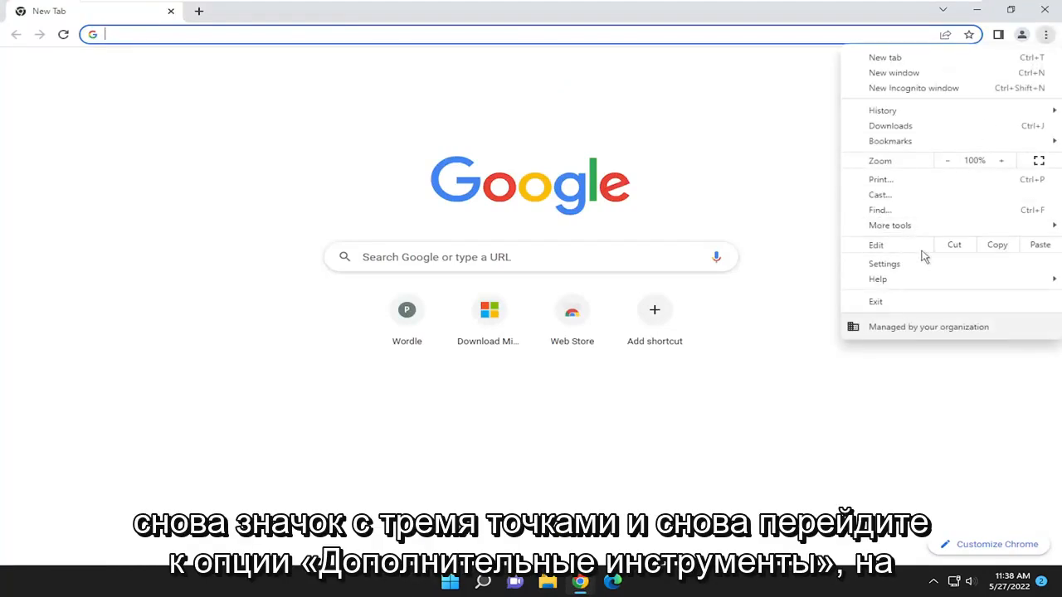
{"action": "left_click", "coordinate": [890, 226]}
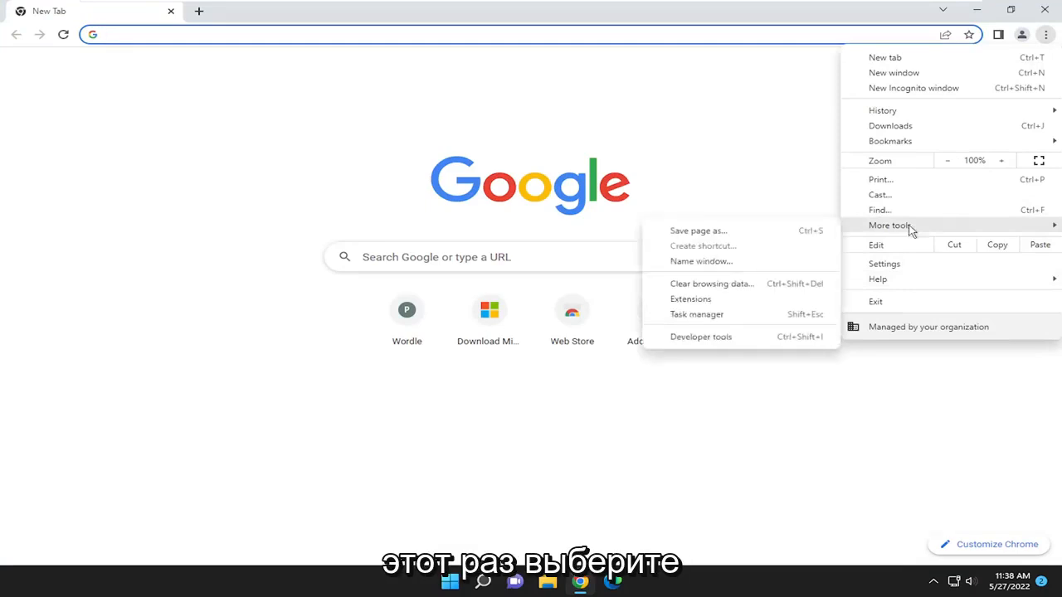
{"action": "mouse_move", "coordinate": [705, 307]}
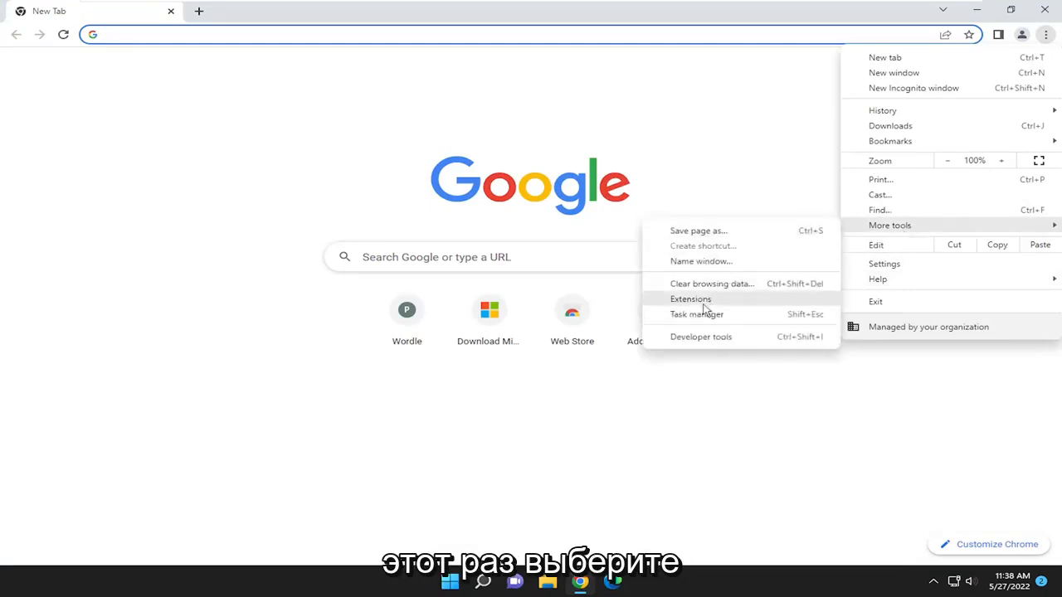
{"action": "left_click", "coordinate": [690, 299]}
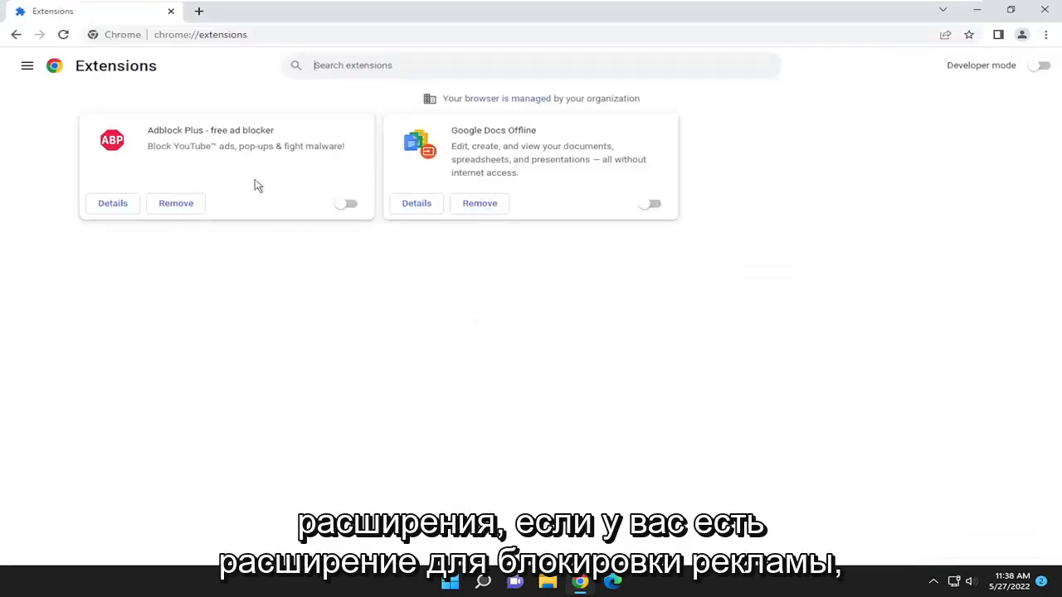
- Switch off the Adblock Plus toggle so both listed extensions are disabled
{"action": "left_click", "coordinate": [345, 202]}
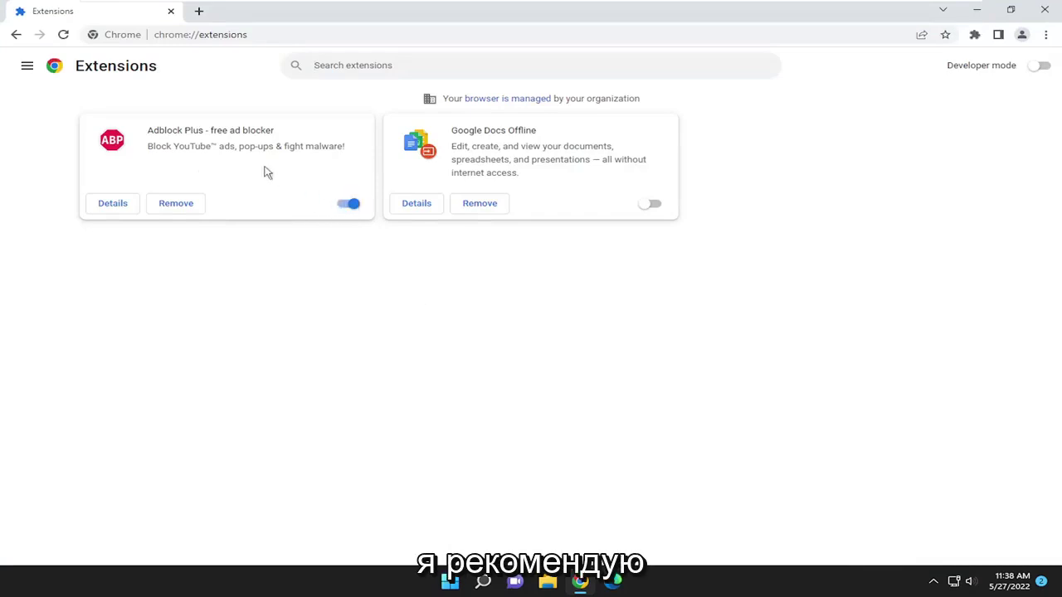
{"action": "left_click", "coordinate": [345, 202]}
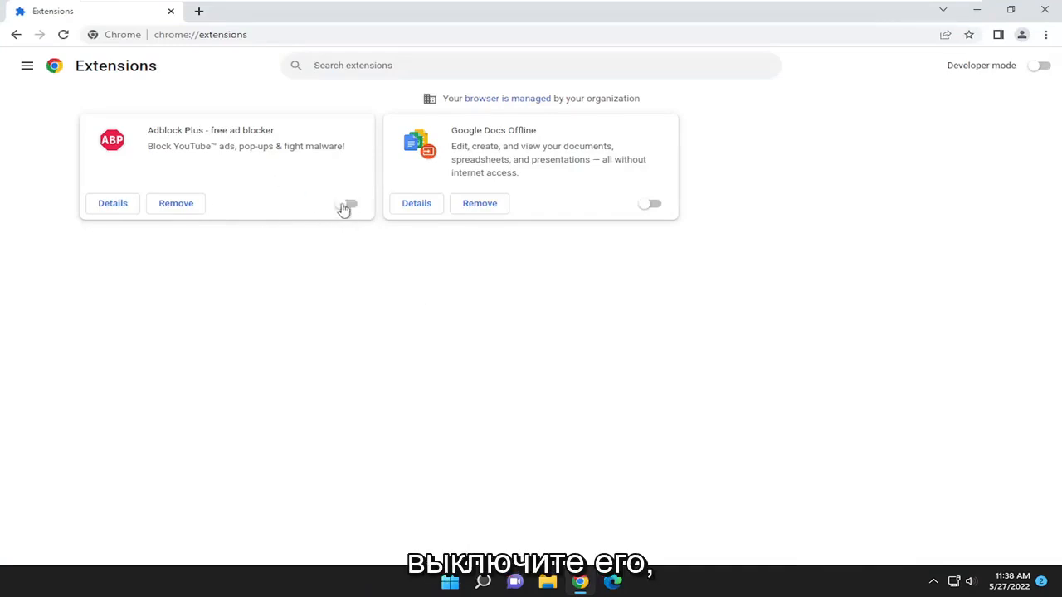
{"action": "left_click", "coordinate": [345, 204]}
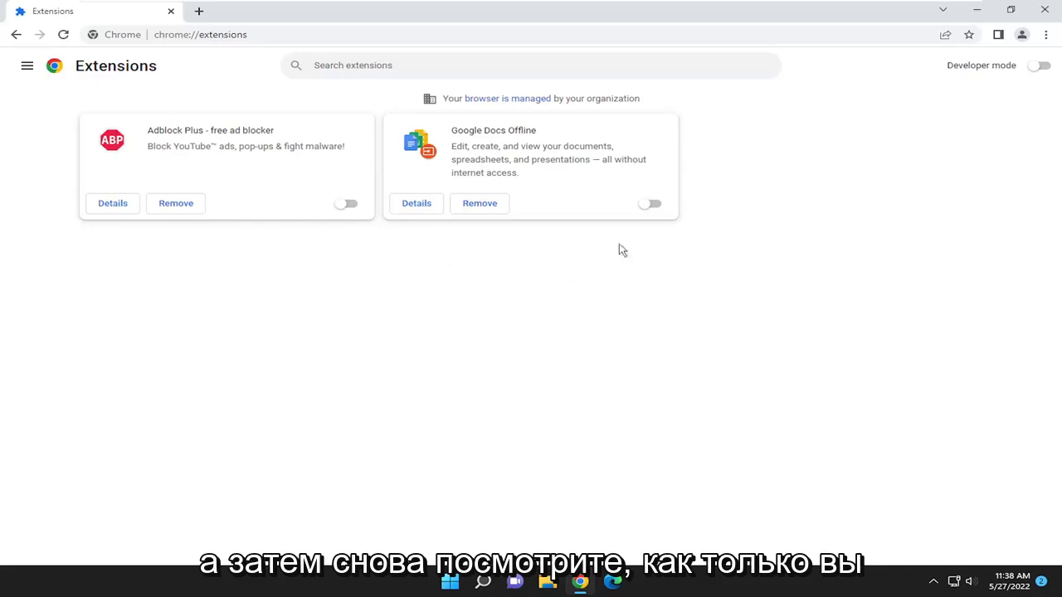
{"action": "mouse_move", "coordinate": [886, 185]}
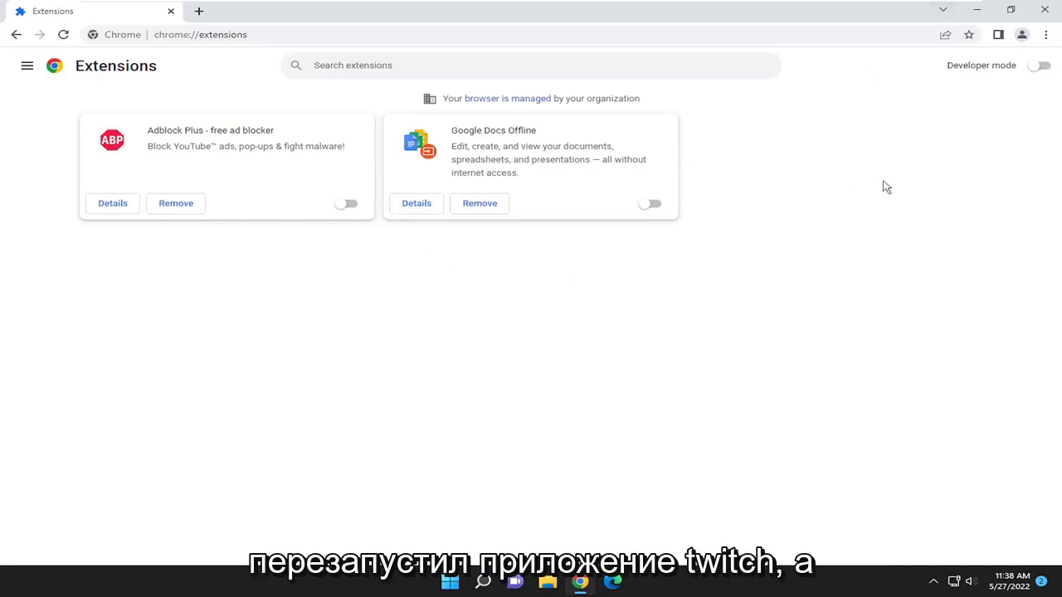